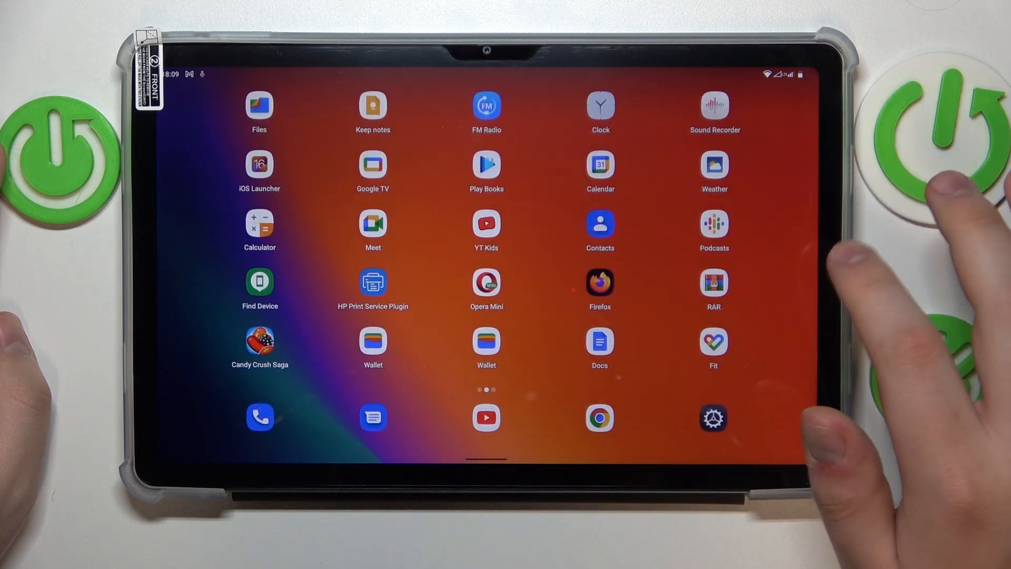
- Launch the Settings app from the gear icon in the home screen dock
left_click(712, 417)
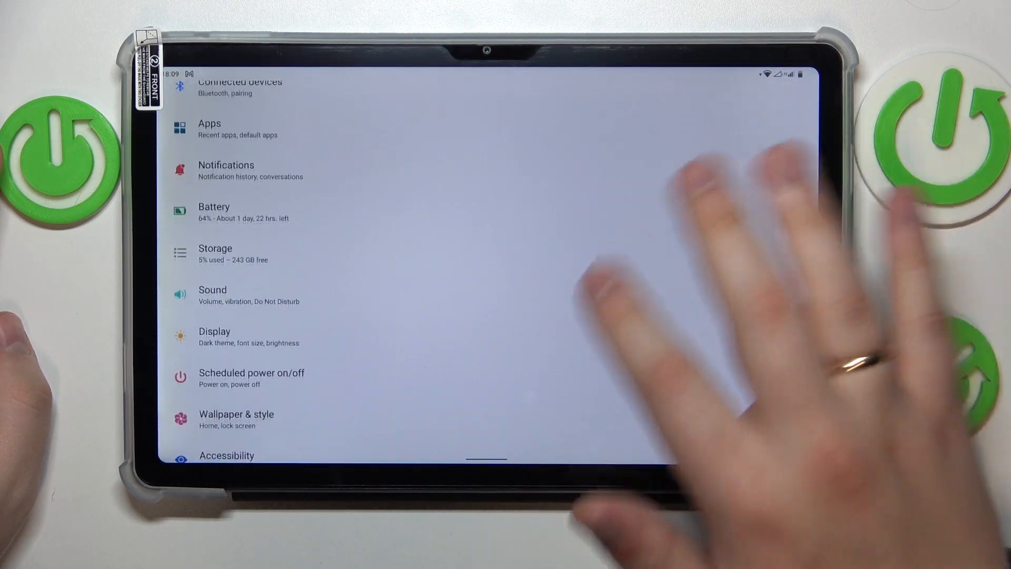
- Scroll down the Settings list to reach the RAM Expand page
scroll("down", 3)
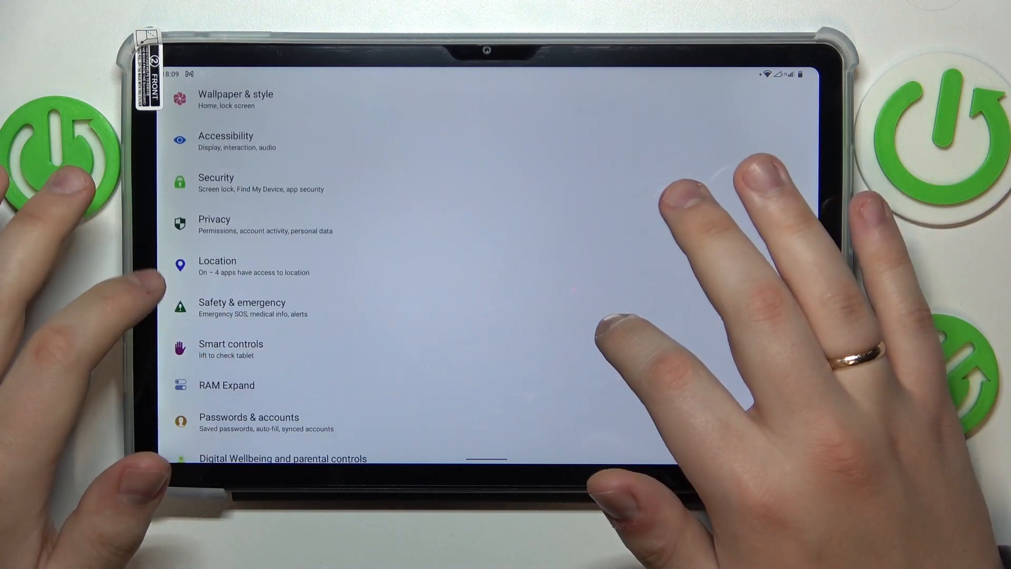
scroll("down", 3)
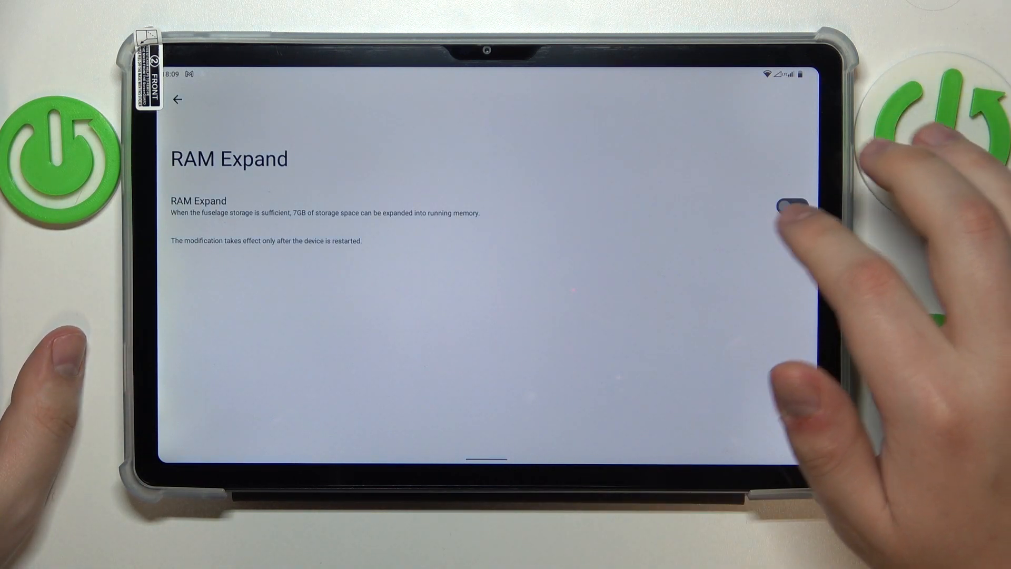
- Switch RAM Expand on and return to the main settings list
left_click(792, 210)
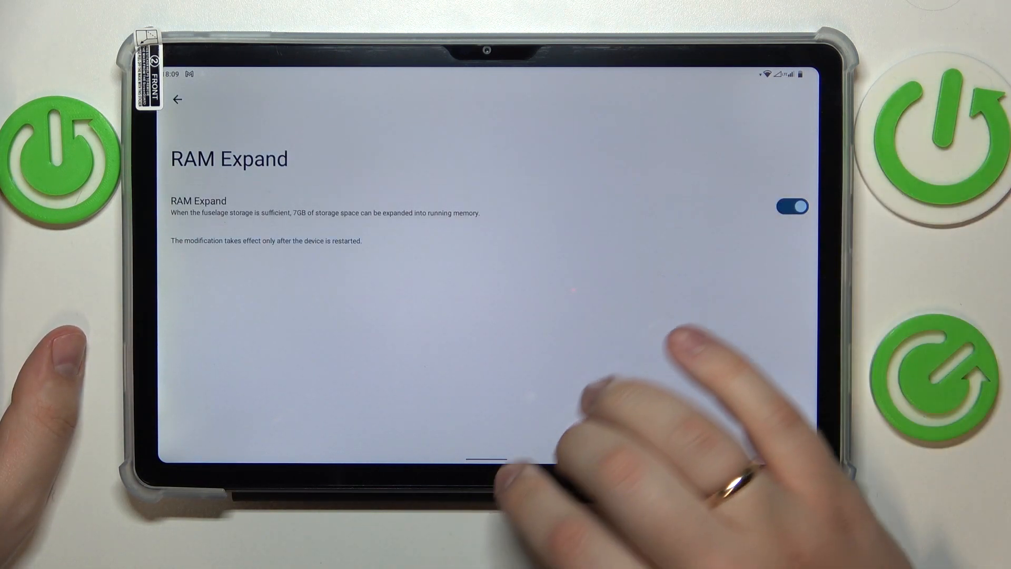
left_click(178, 100)
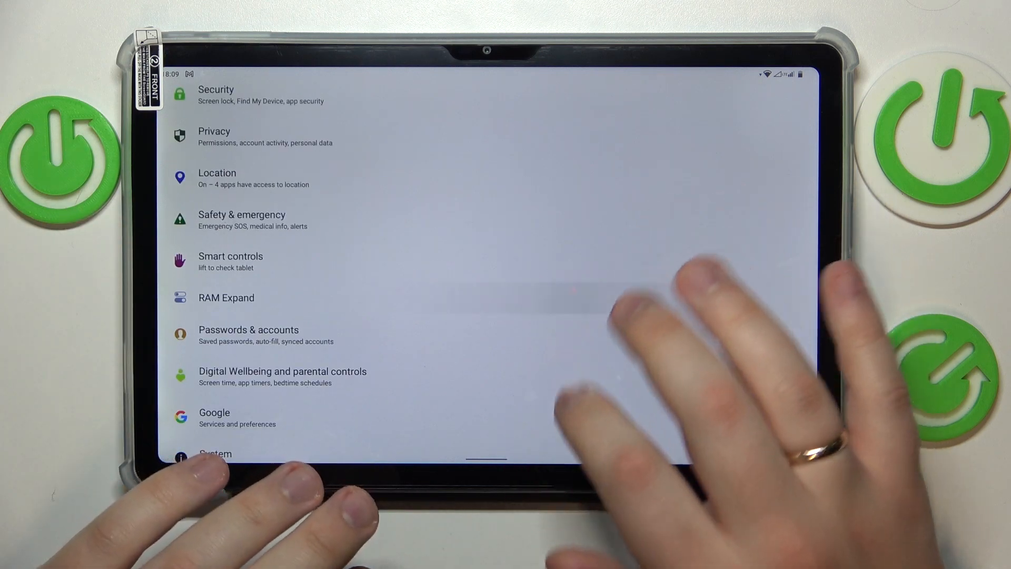
left_click(225, 297)
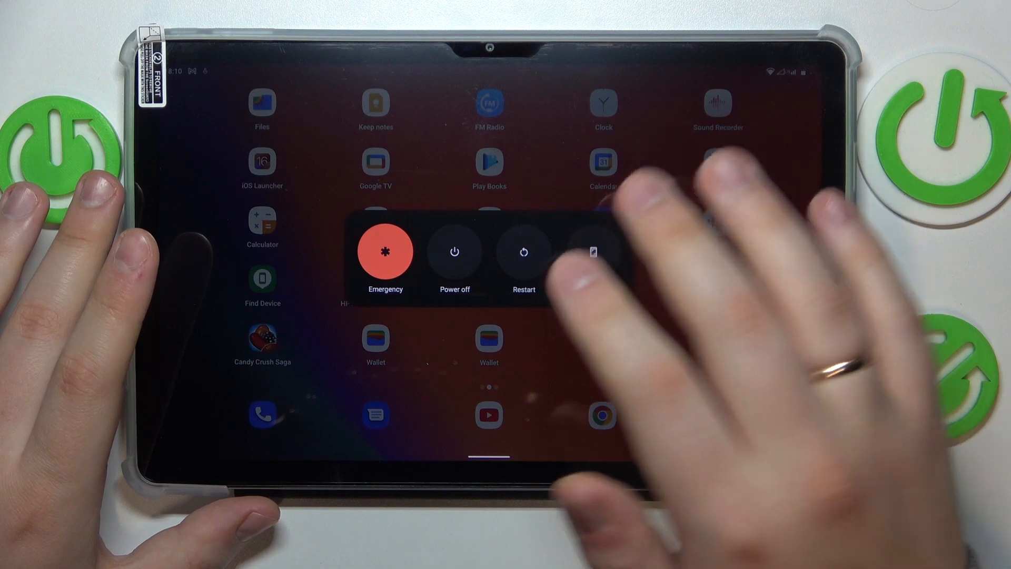
- Choose Restart from the power menu and confirm with OK
left_click(524, 253)
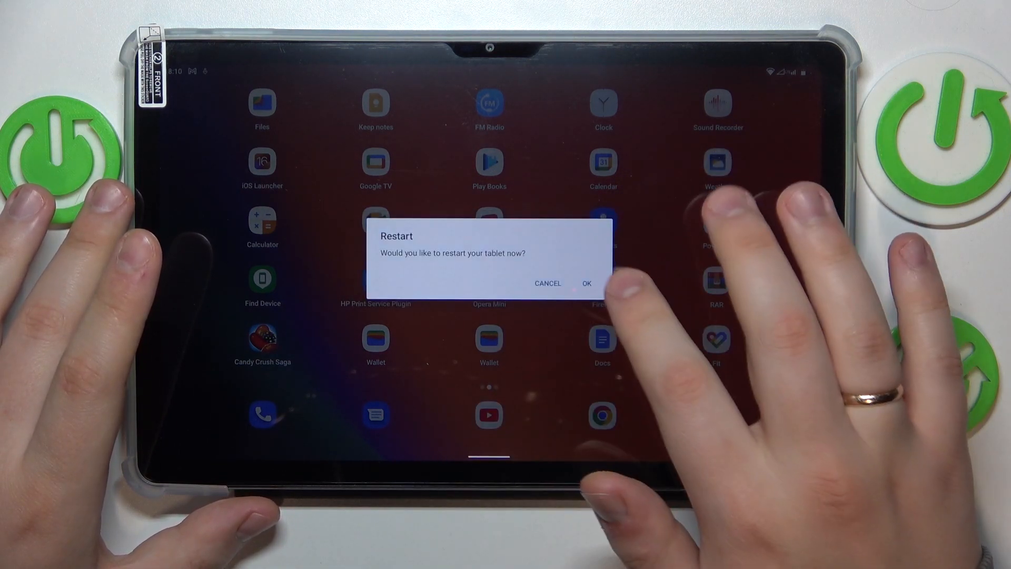
left_click(586, 284)
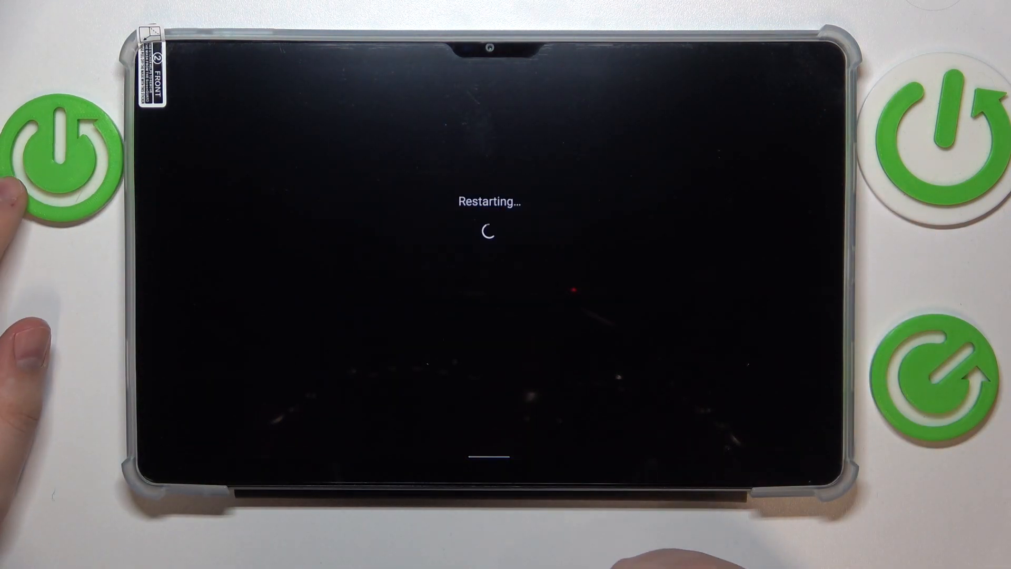